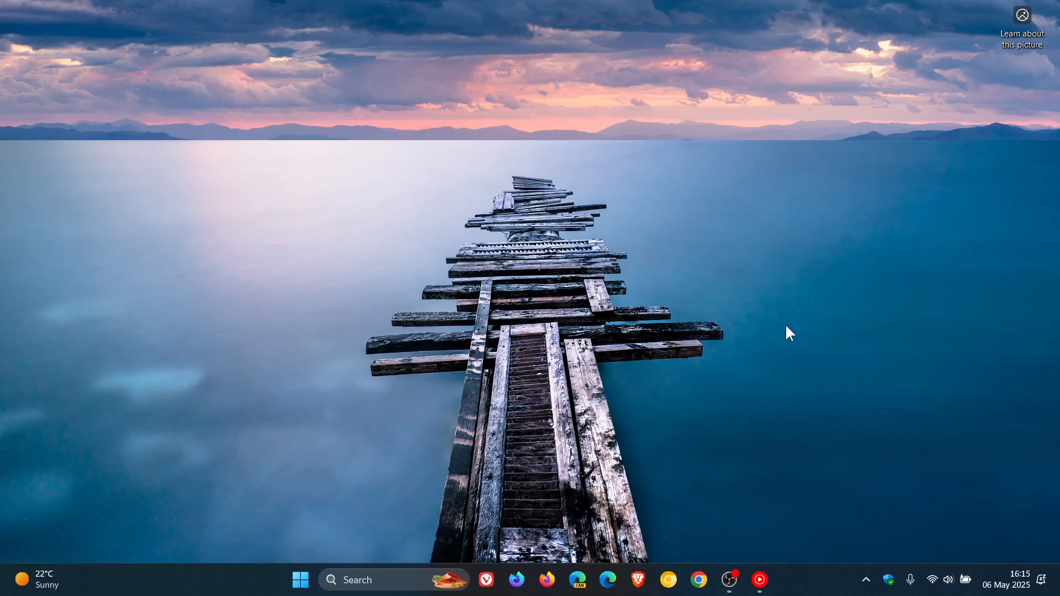
{"action": "mouse_move", "coordinate": [572, 506]}
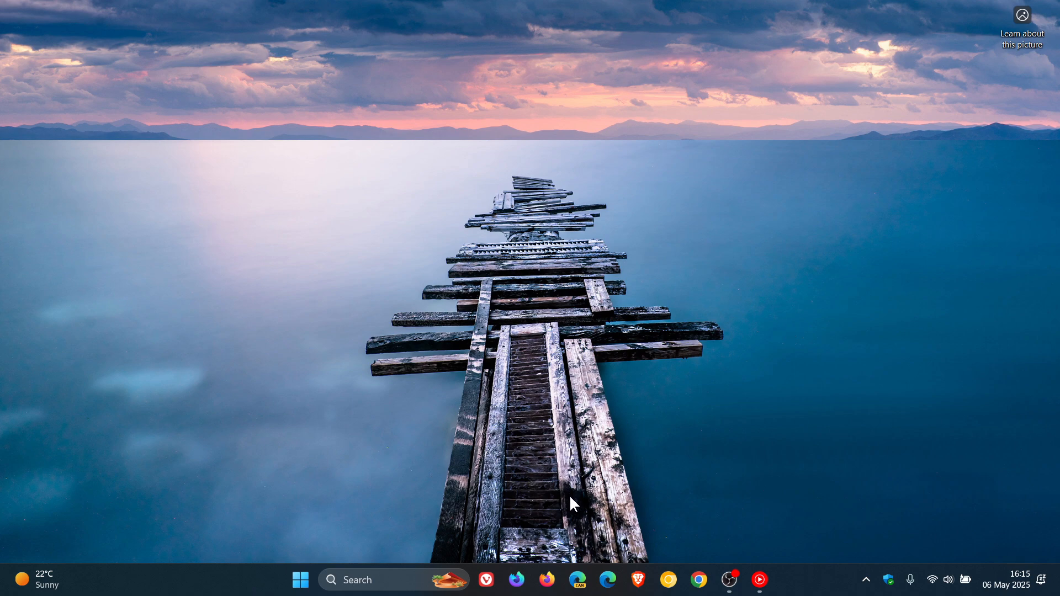
Launch Microsoft Edge from the taskbar so the Copilot new tab page appears
{"action": "left_click", "coordinate": [607, 580]}
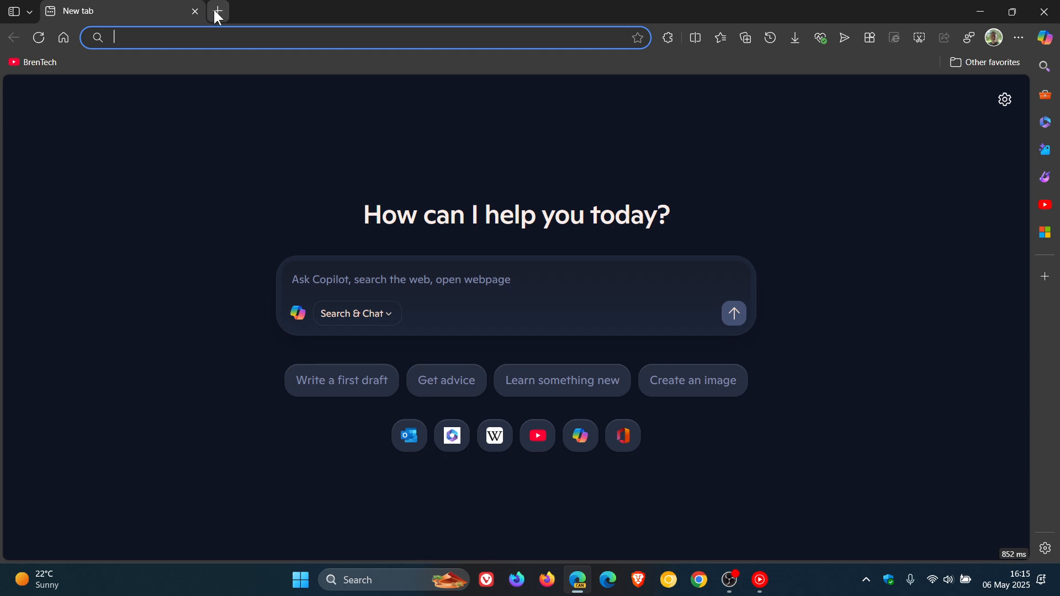
Open a second new tab ready for the edge://flags/ address
{"action": "left_click", "coordinate": [217, 11]}
{"action": "type", "text": "e"}
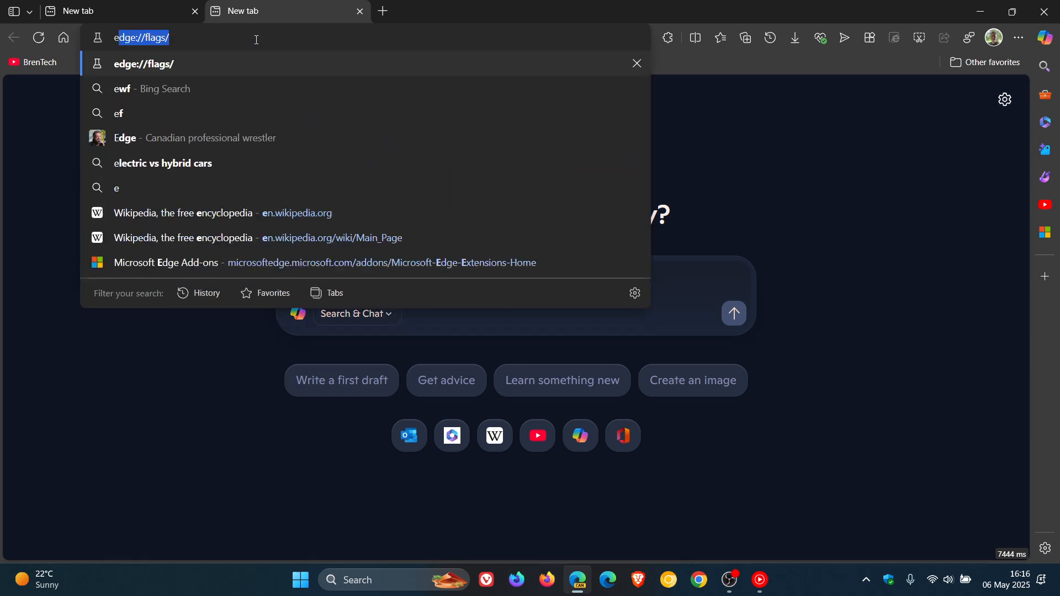
Load edge://flags and filter the experiments by 'copilot' to find Edge Copilot Mode
{"action": "key", "text": "Enter"}
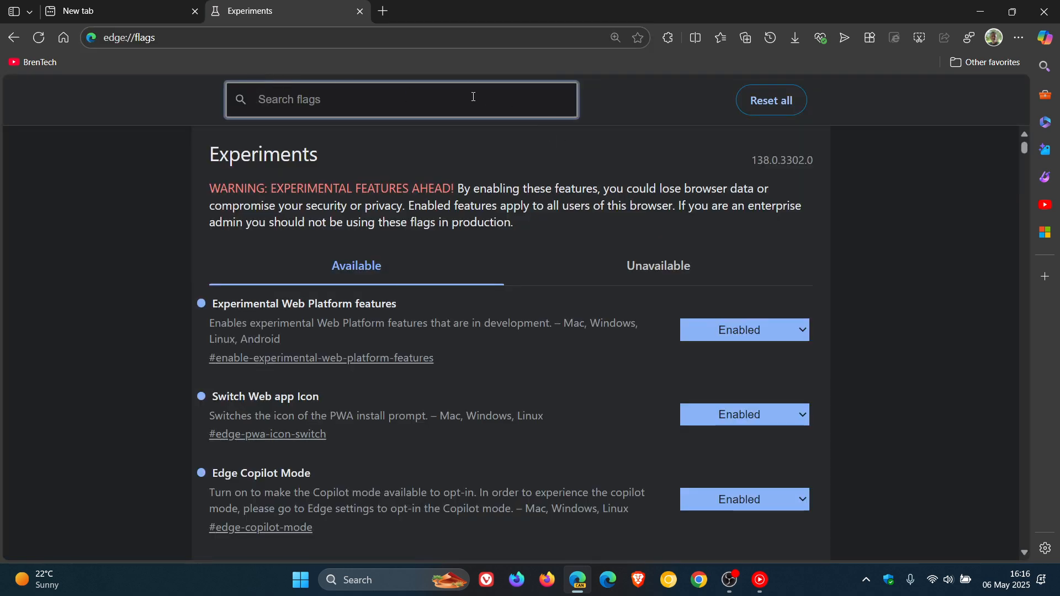
{"action": "type", "text": "copilo"}
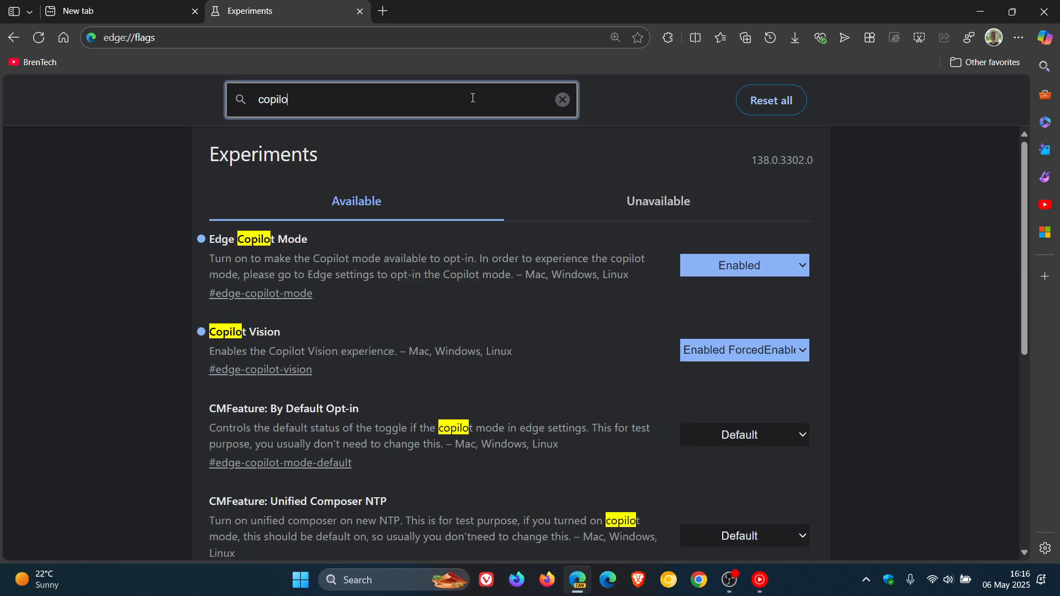
{"action": "type", "text": "t"}
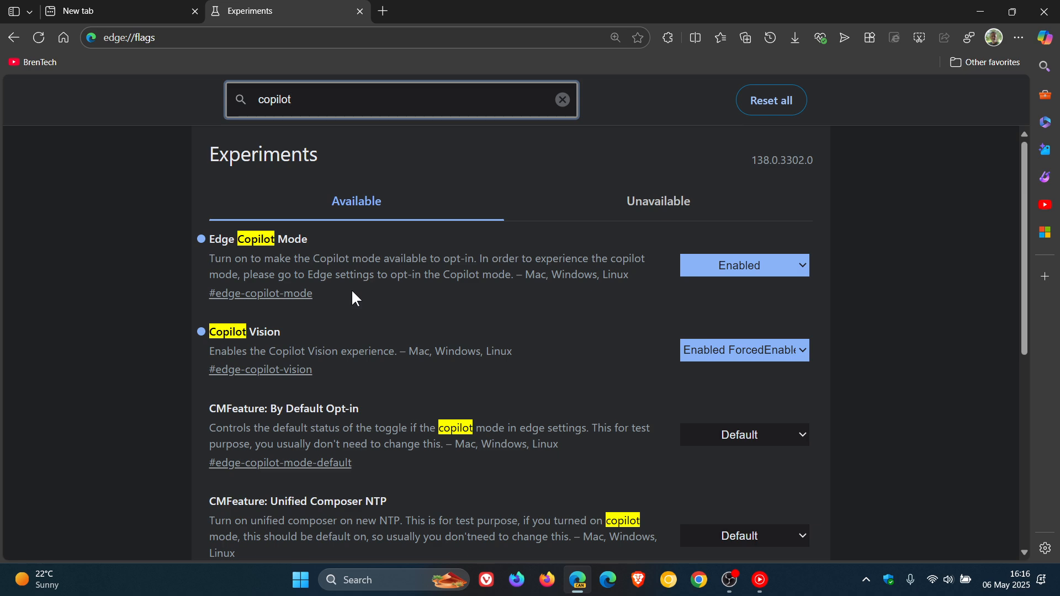
{"action": "mouse_move", "coordinate": [399, 300]}
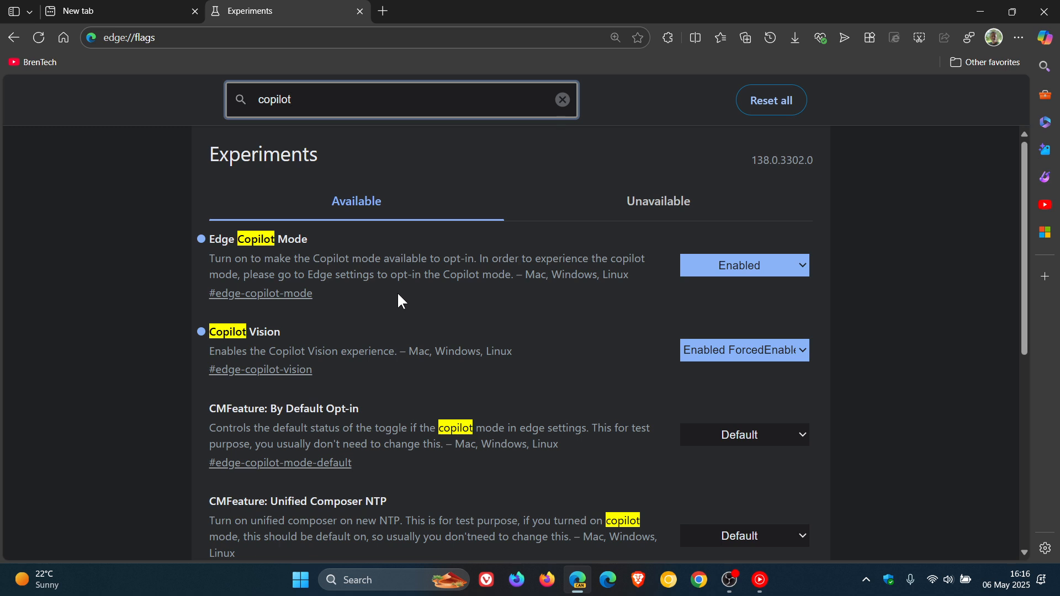
{"action": "mouse_move", "coordinate": [468, 300]}
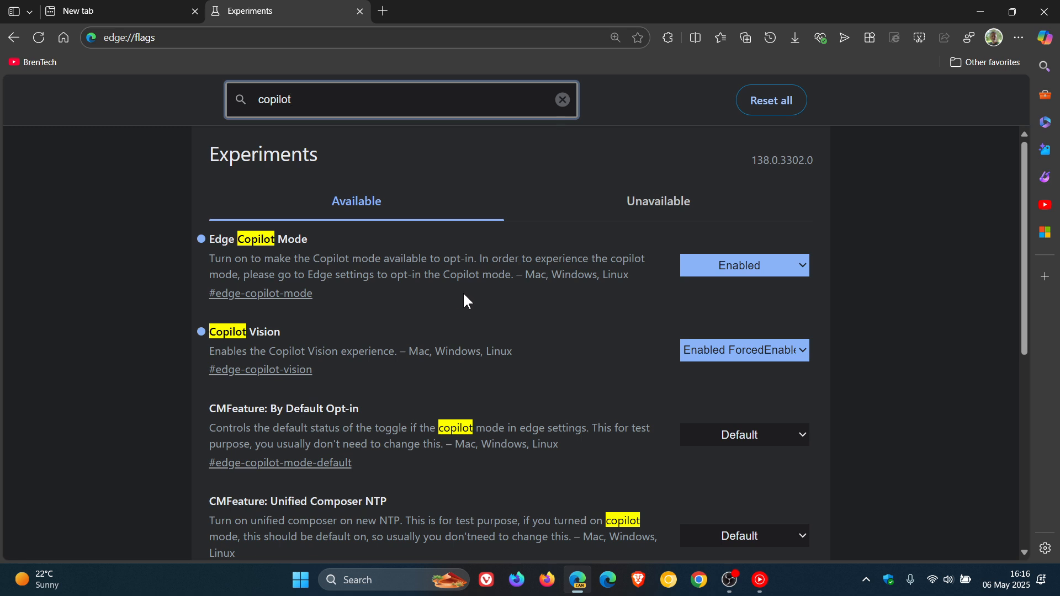
{"action": "mouse_move", "coordinate": [378, 312]}
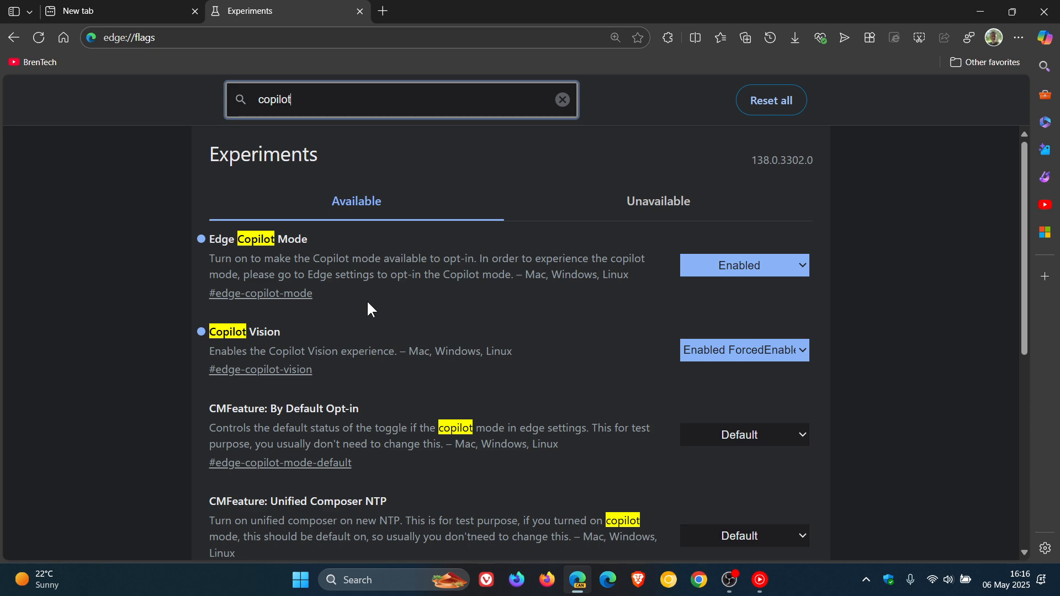
{"action": "mouse_move", "coordinate": [474, 304]}
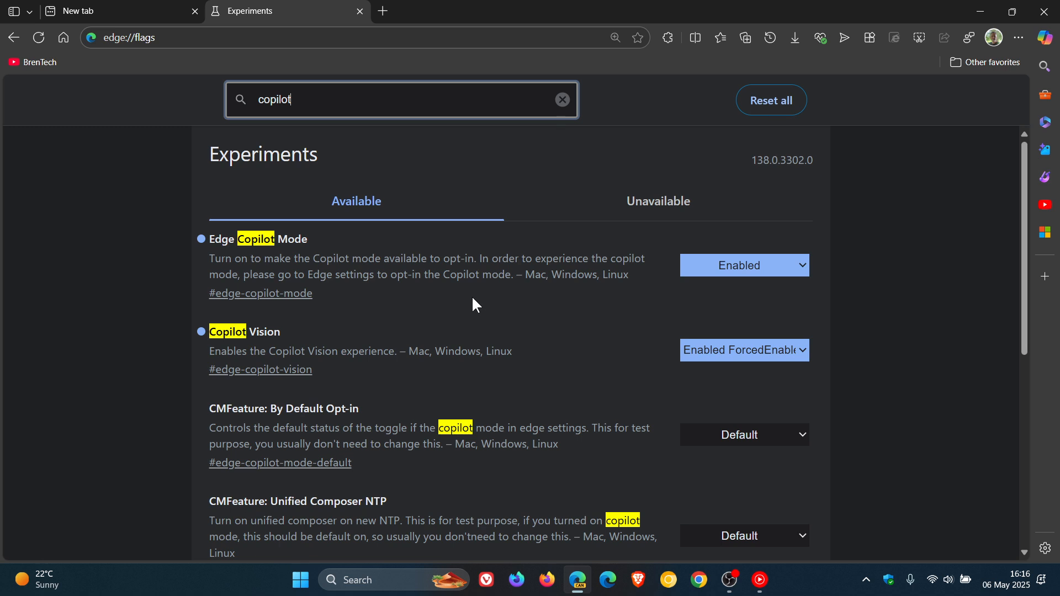
{"action": "mouse_move", "coordinate": [354, 54]}
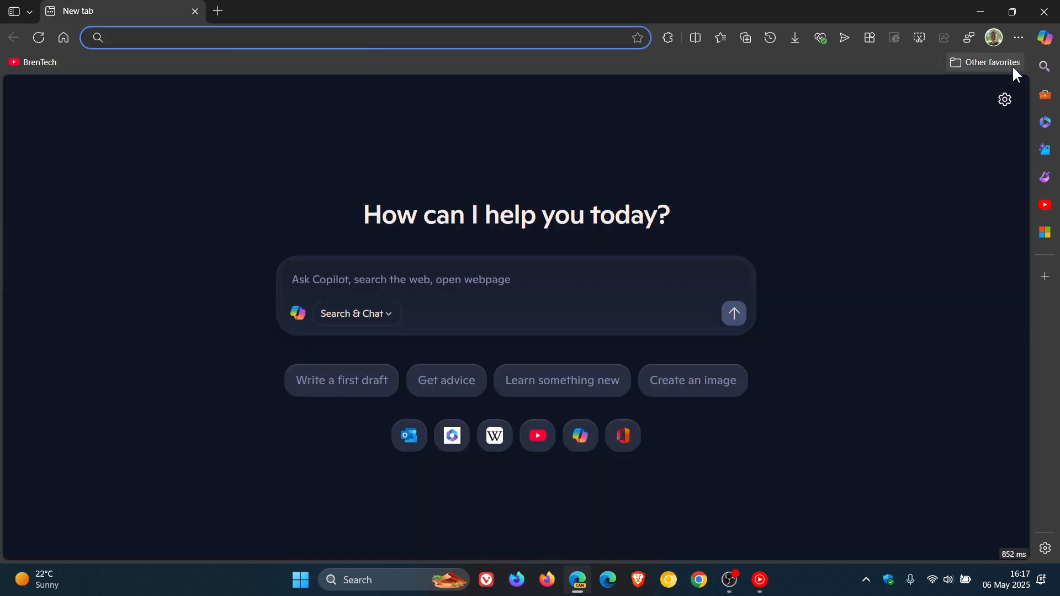
Reach the Settings Profiles page via the profile panel's manage settings gear
{"action": "left_click", "coordinate": [993, 37]}
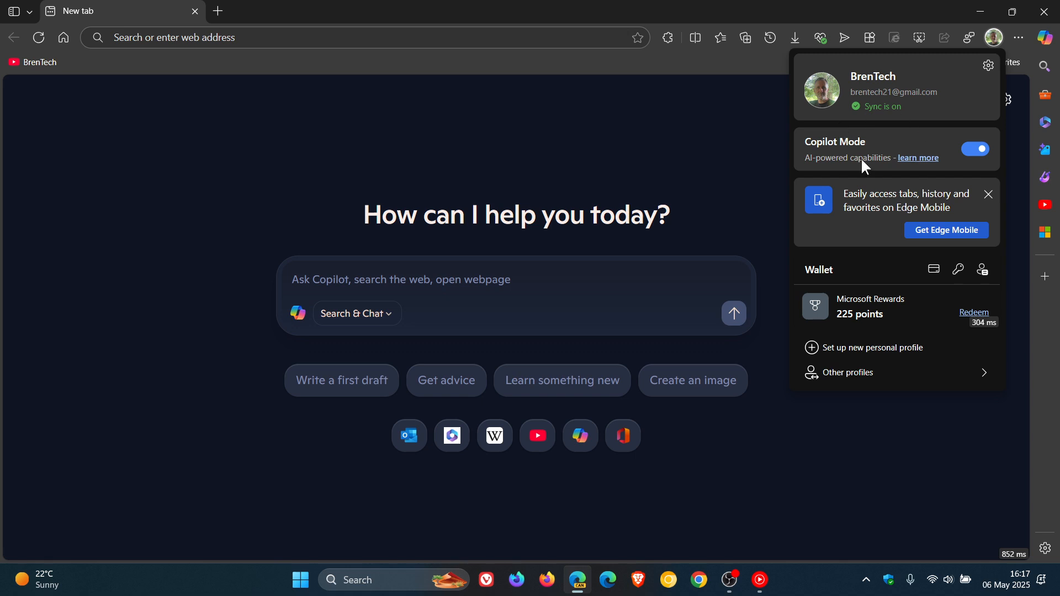
{"action": "mouse_move", "coordinate": [897, 161]}
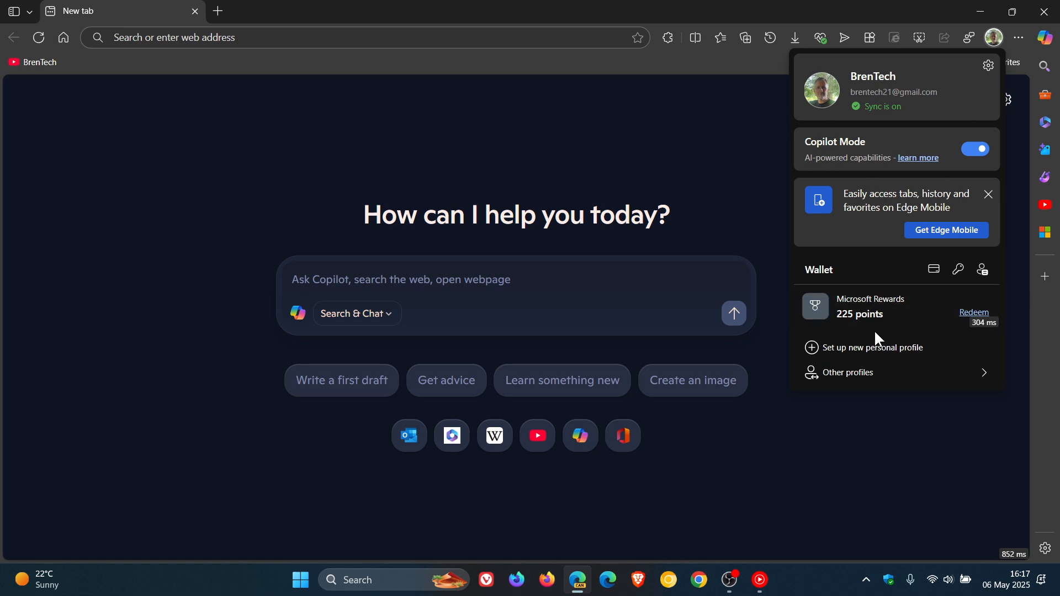
{"action": "mouse_move", "coordinate": [987, 65]}
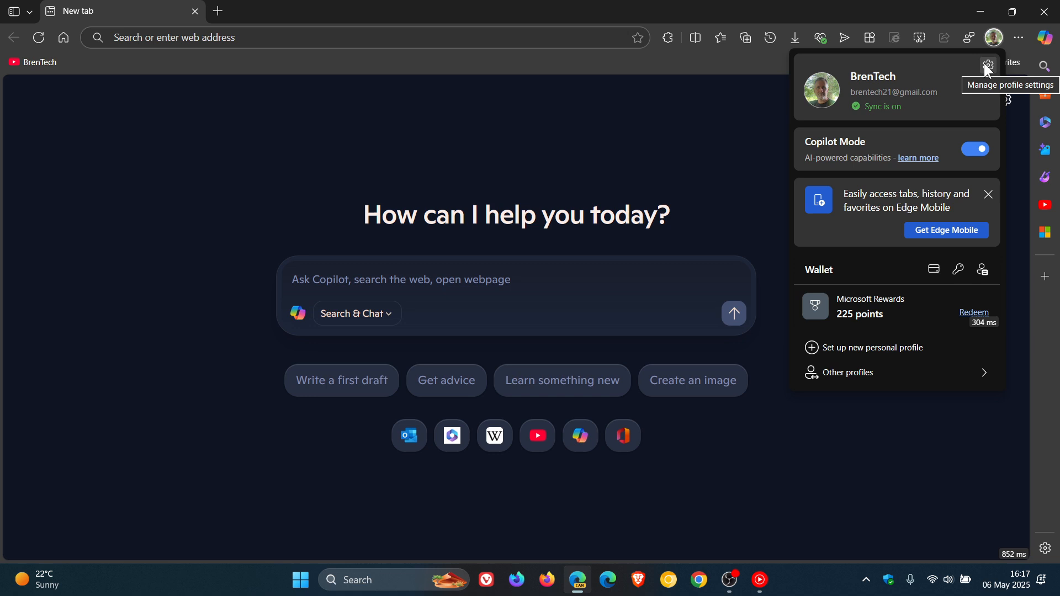
{"action": "left_click", "coordinate": [987, 66]}
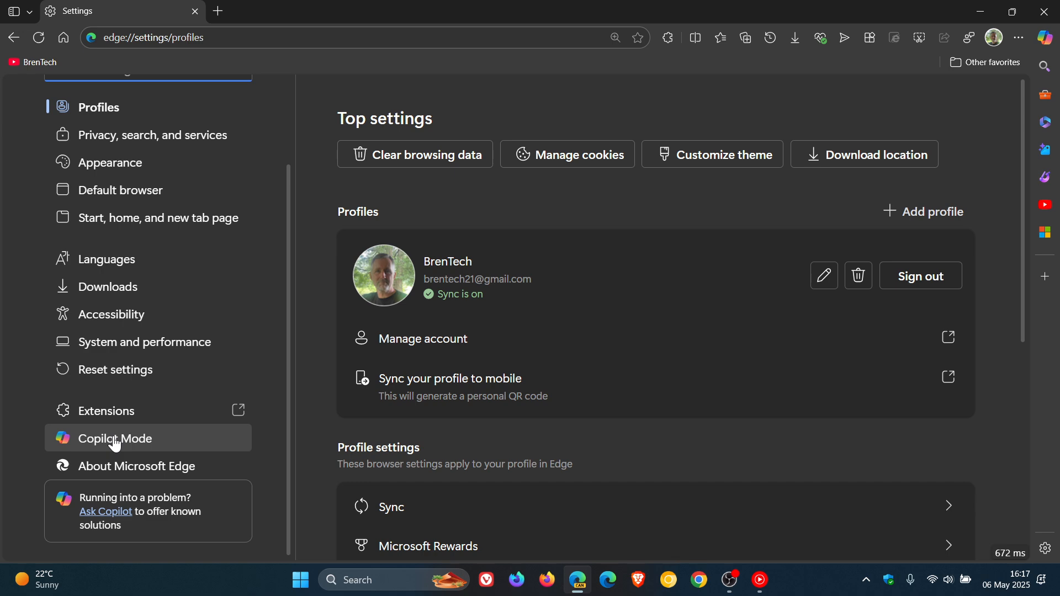
Go to the Copilot Mode settings page and switch the Copilot Mode toggle off
{"action": "left_click", "coordinate": [115, 438]}
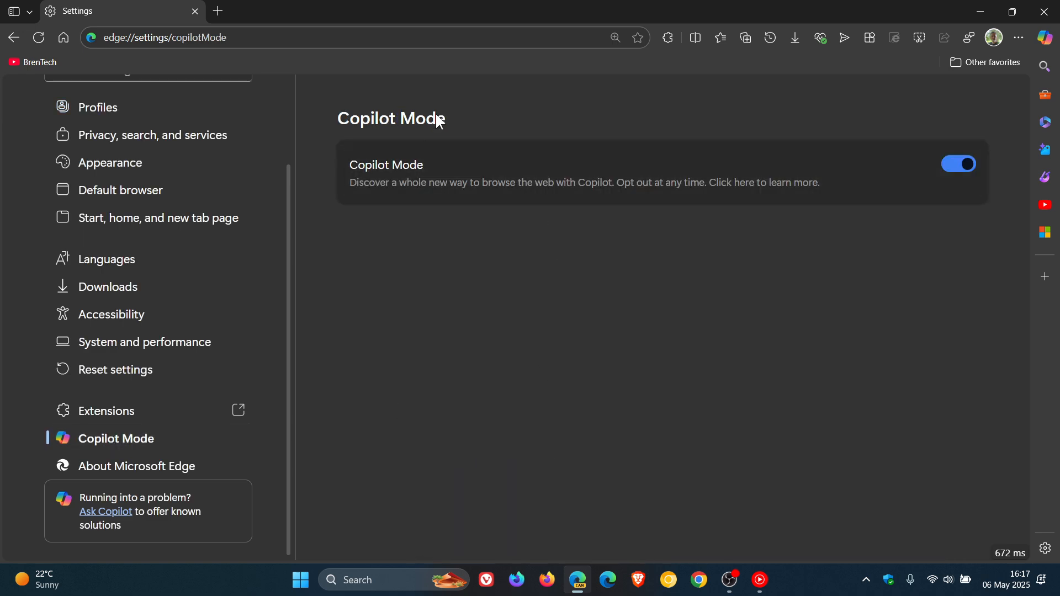
{"action": "mouse_move", "coordinate": [488, 224]}
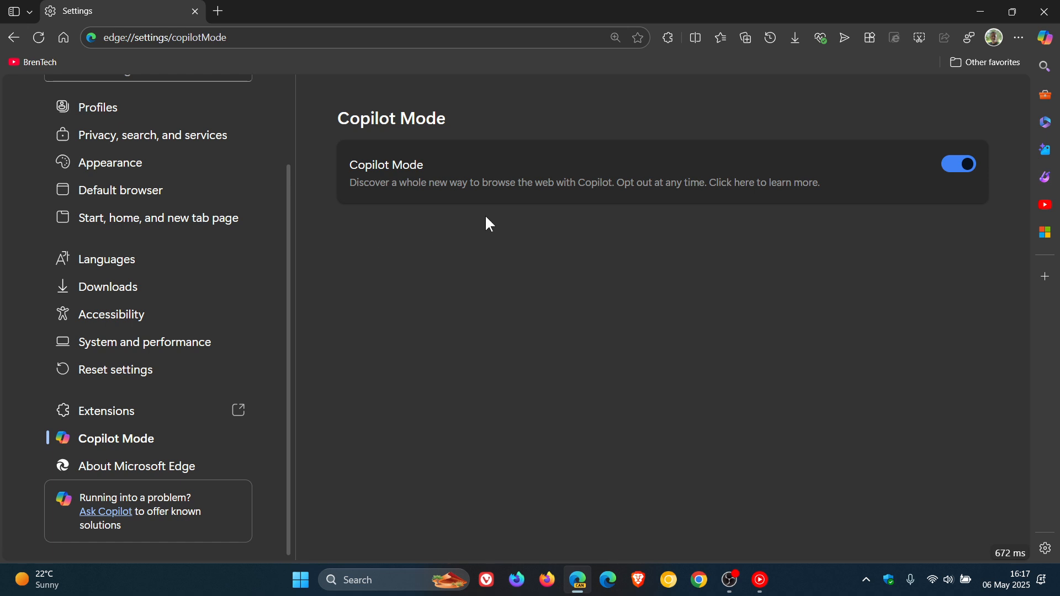
{"action": "mouse_move", "coordinate": [598, 218]}
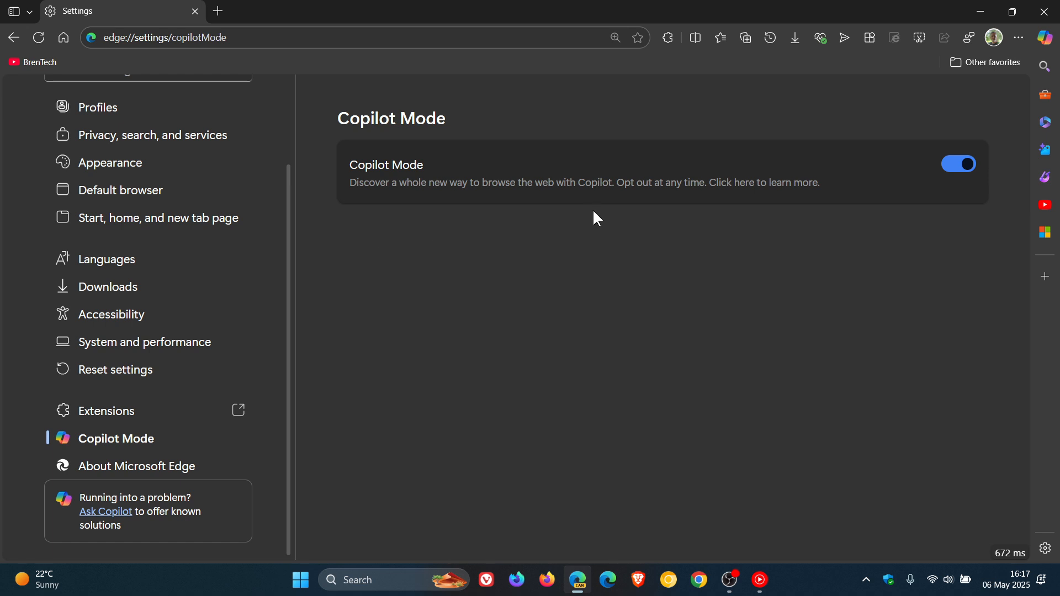
{"action": "mouse_move", "coordinate": [706, 216]}
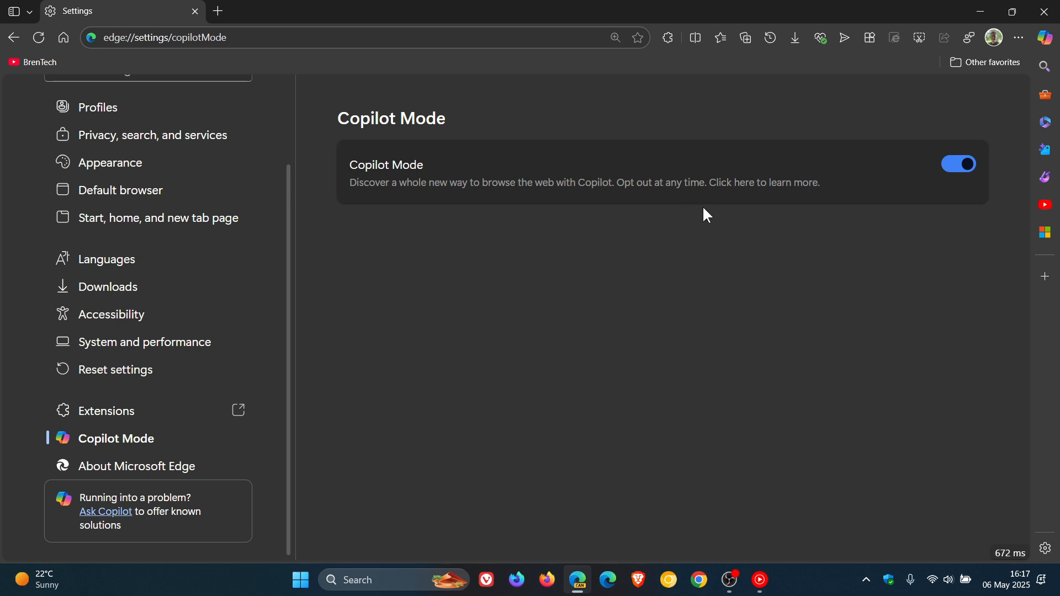
{"action": "mouse_move", "coordinate": [735, 292]}
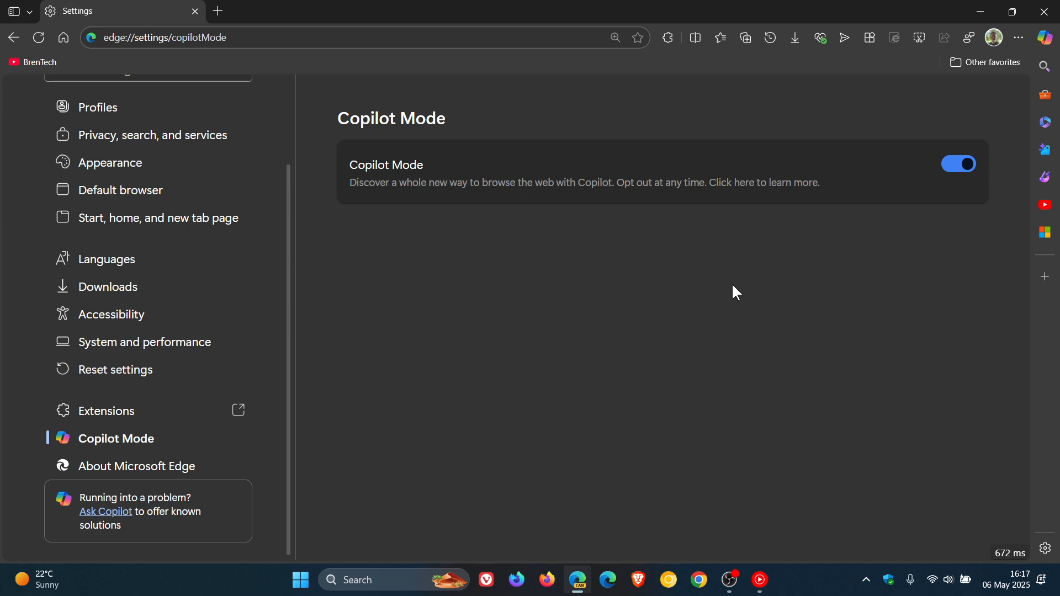
{"action": "left_click", "coordinate": [958, 163]}
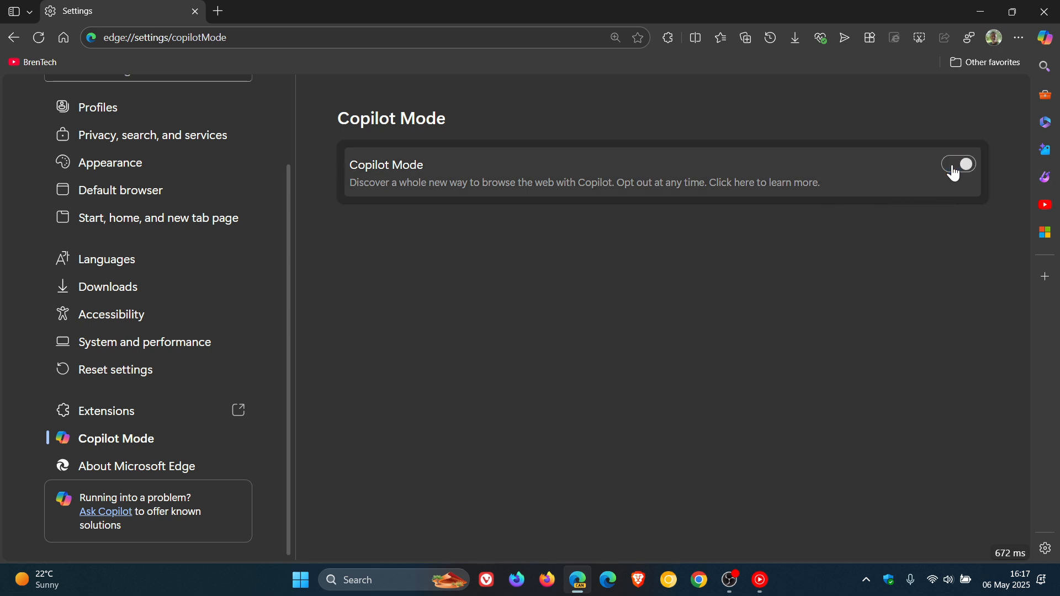
{"action": "left_click", "coordinate": [957, 165]}
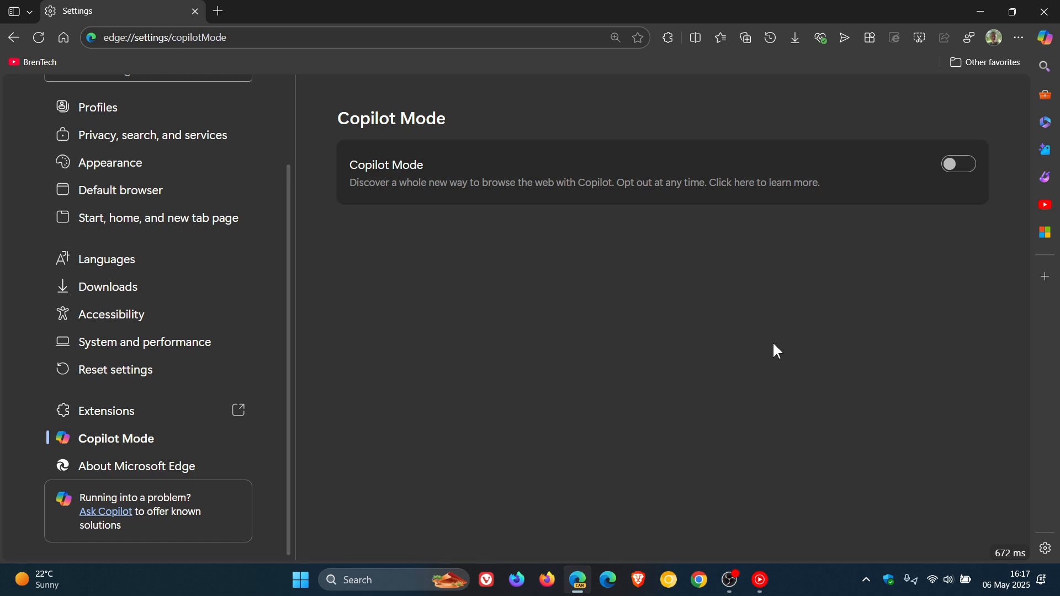
{"action": "mouse_move", "coordinate": [623, 260]}
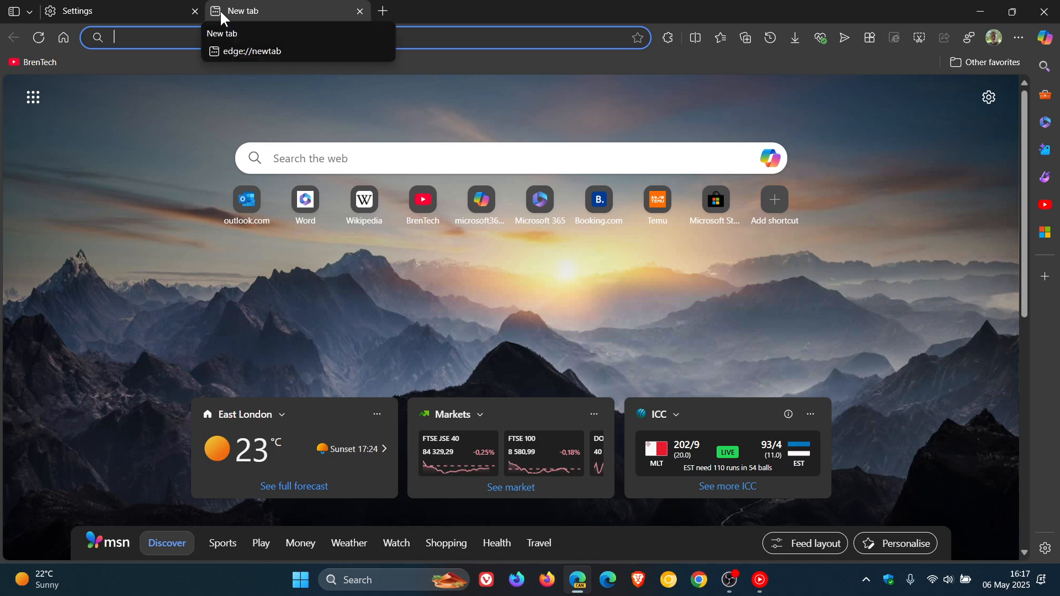
Turn Copilot Mode back on, view the Copilot start page in a new tab, and return to settings
{"action": "left_click", "coordinate": [102, 11]}
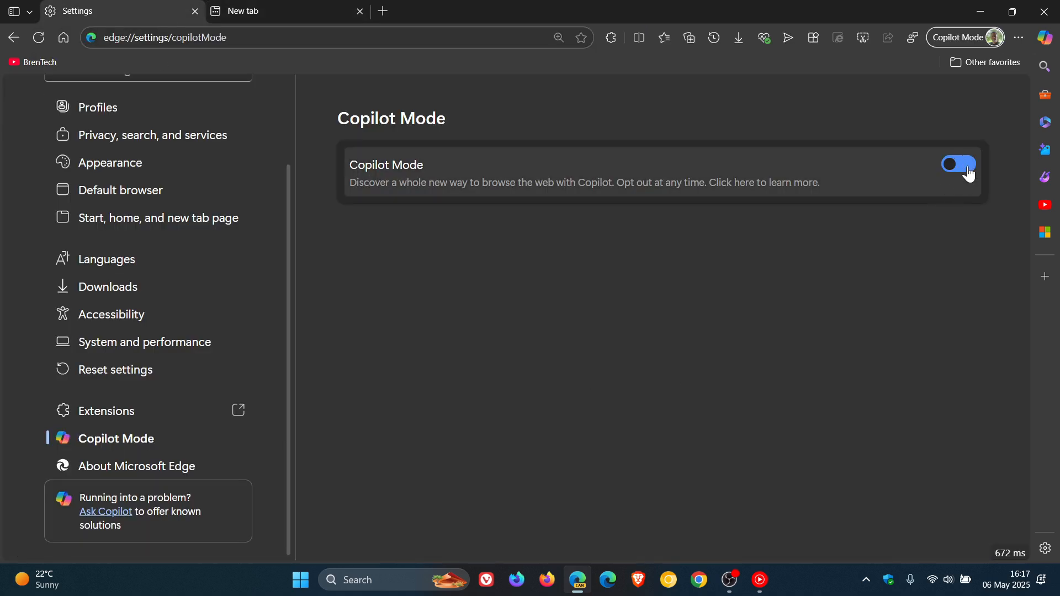
{"action": "left_click", "coordinate": [547, 11]}
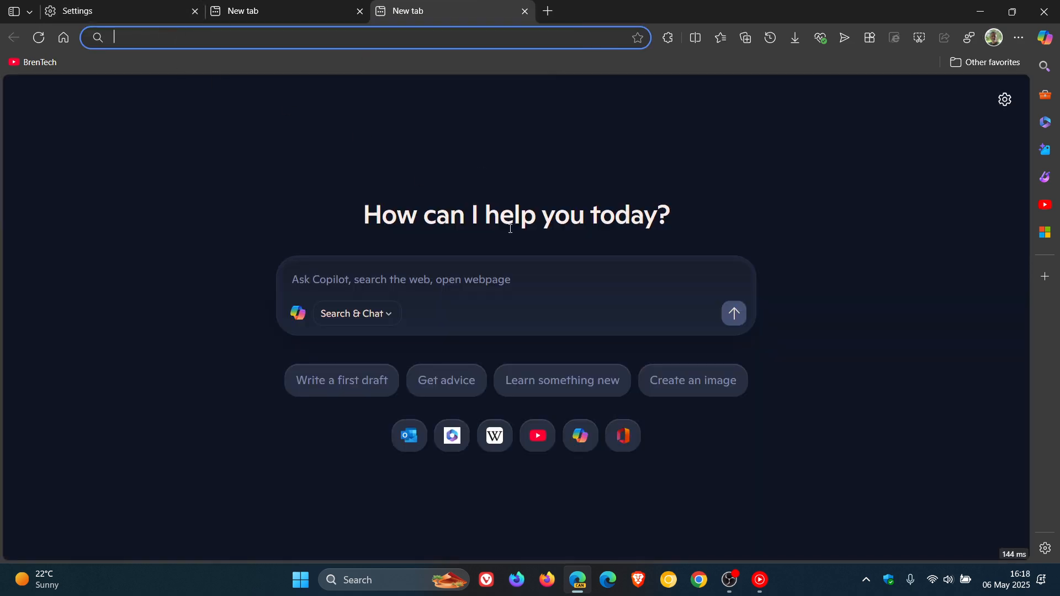
{"action": "mouse_move", "coordinate": [570, 188]}
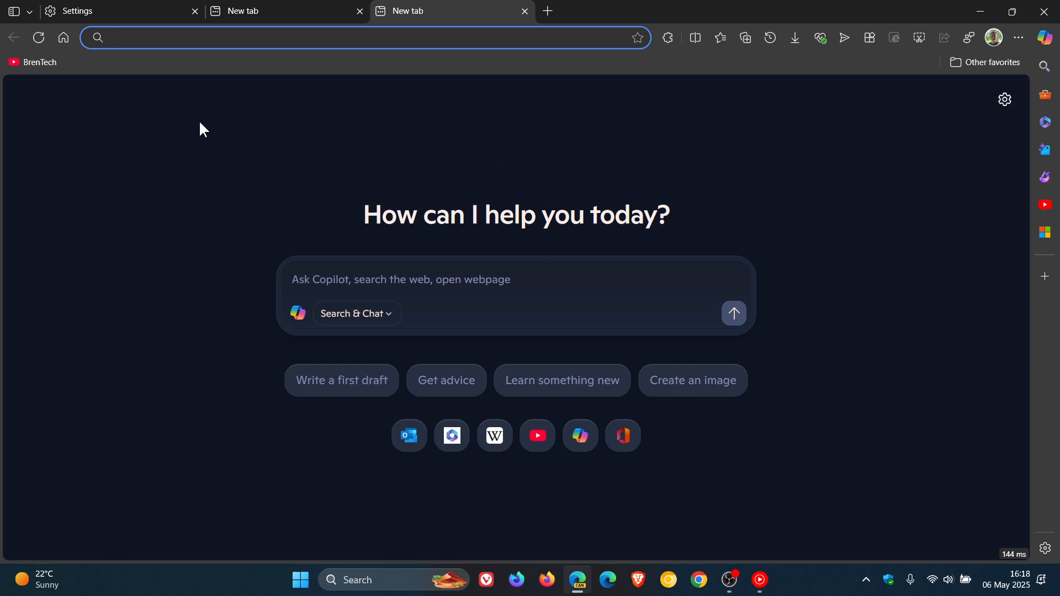
{"action": "left_click", "coordinate": [102, 11]}
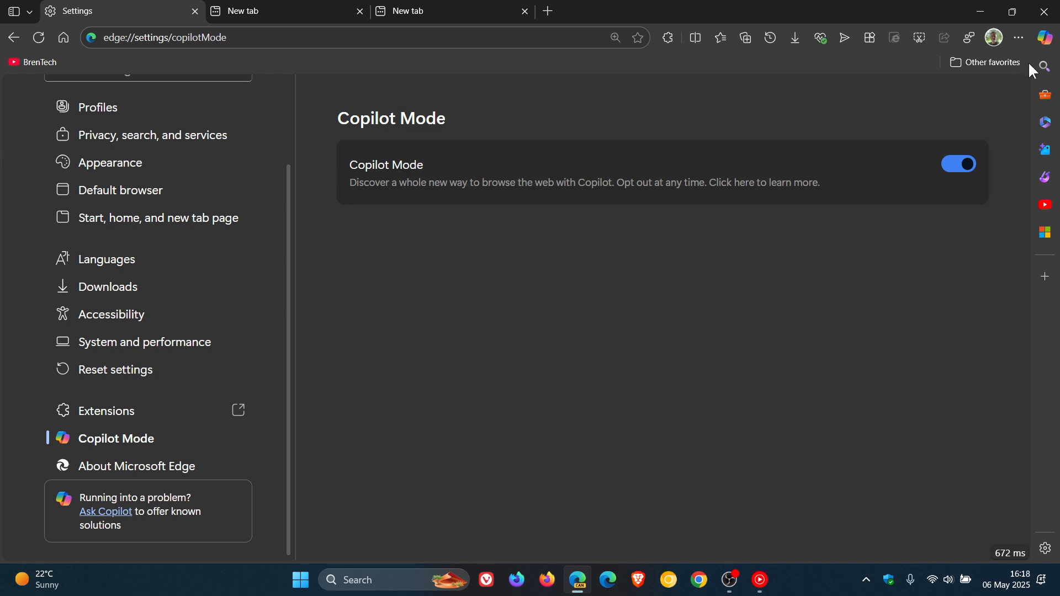
{"action": "left_click", "coordinate": [1044, 37]}
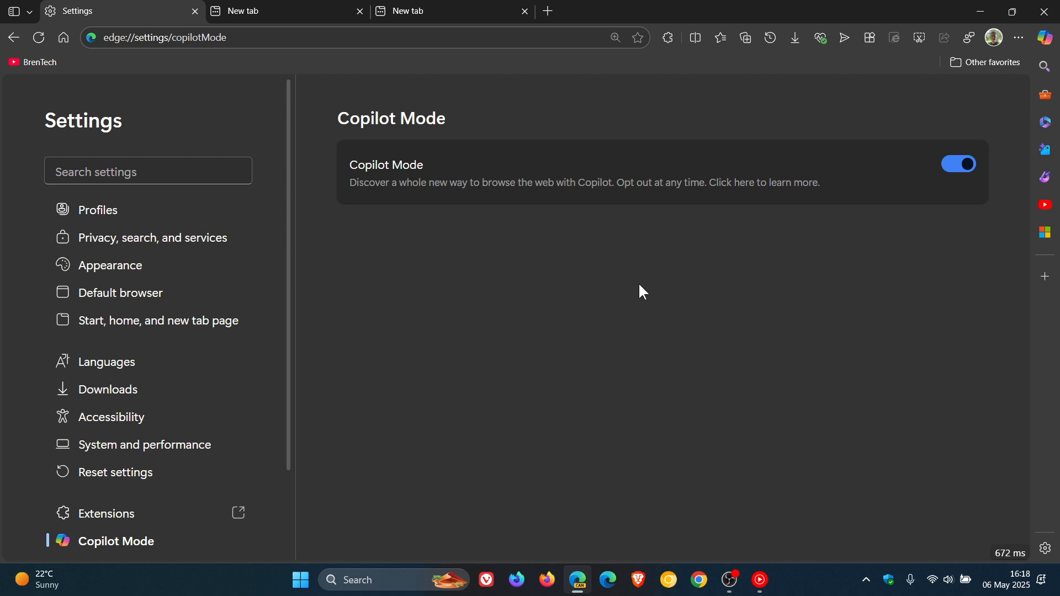
{"action": "mouse_move", "coordinate": [490, 264]}
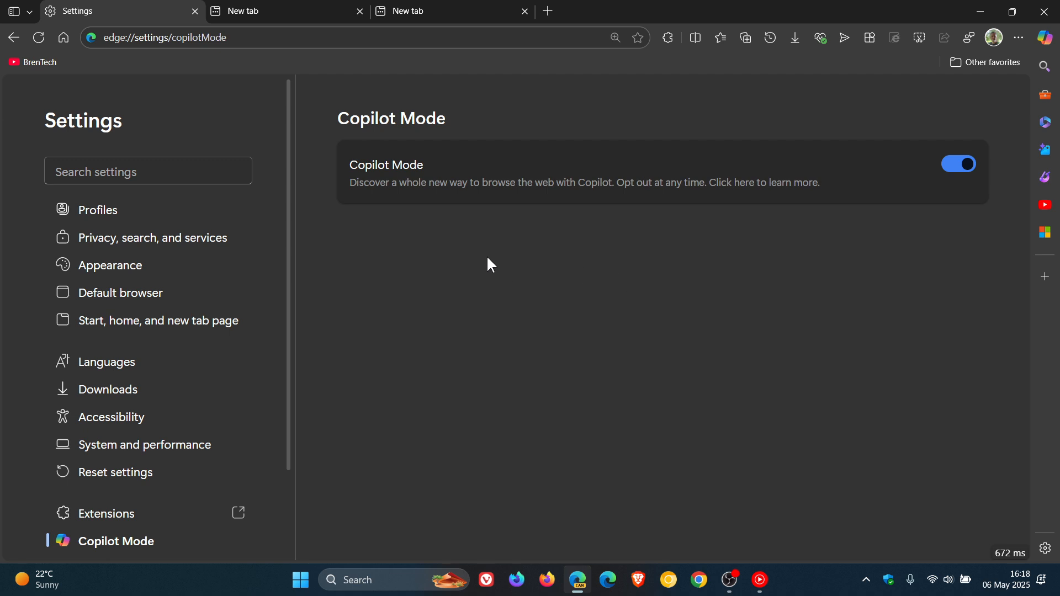
{"action": "mouse_move", "coordinate": [504, 259]}
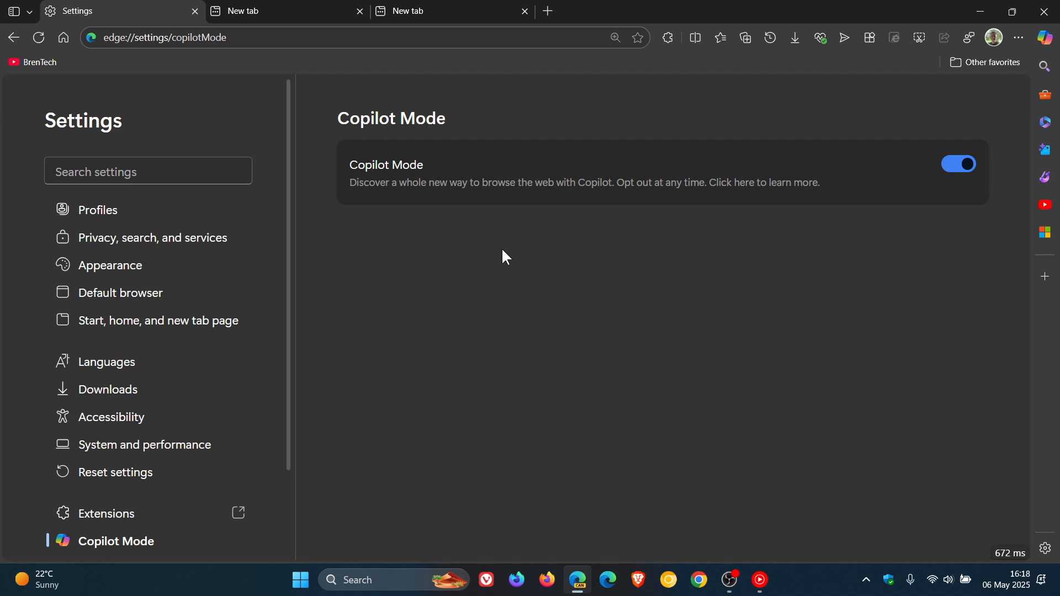
{"action": "mouse_move", "coordinate": [598, 308]}
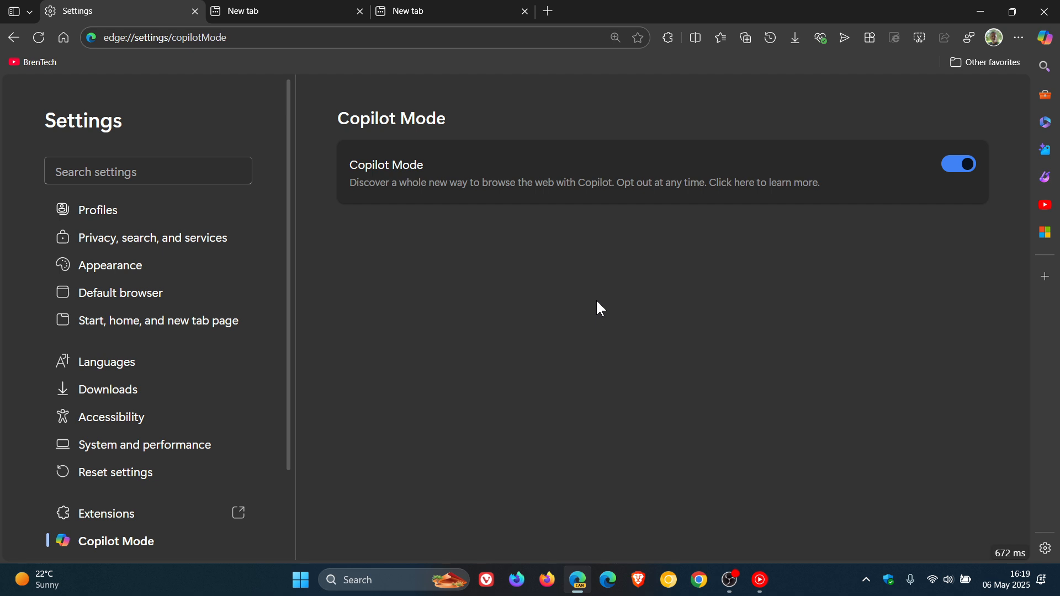
{"action": "mouse_move", "coordinate": [604, 300]}
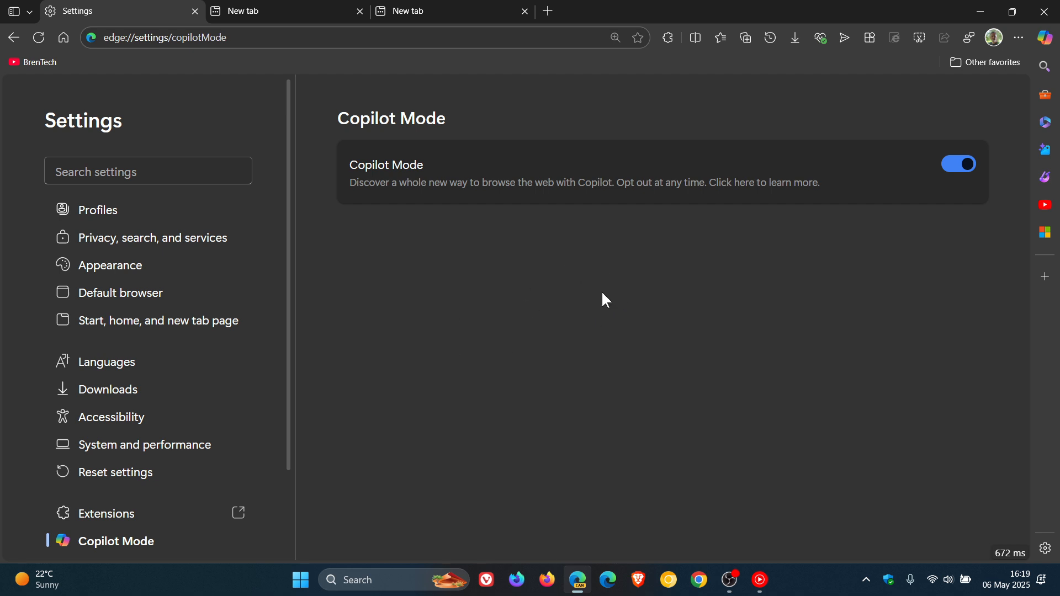
{"action": "mouse_move", "coordinate": [630, 284]}
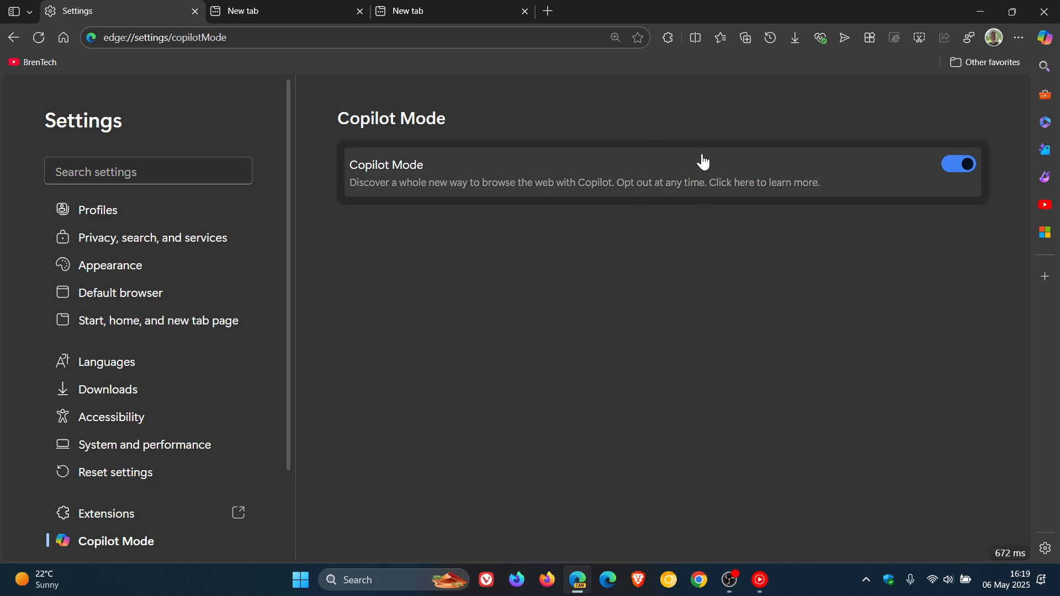
Switch Copilot Mode off again and close the extra New tab
{"action": "left_click", "coordinate": [959, 163]}
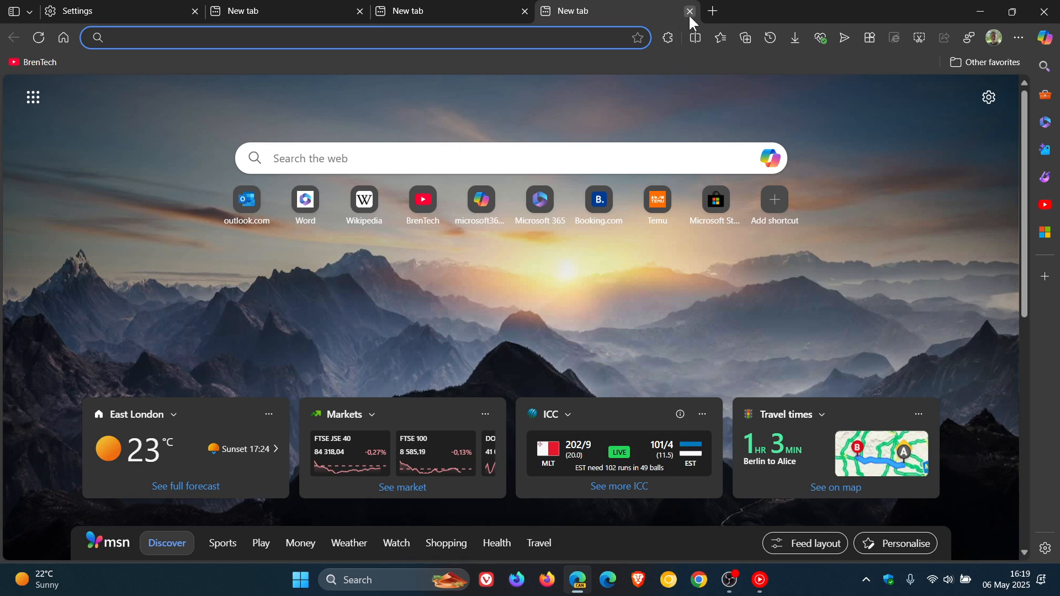
{"action": "left_click", "coordinate": [690, 11]}
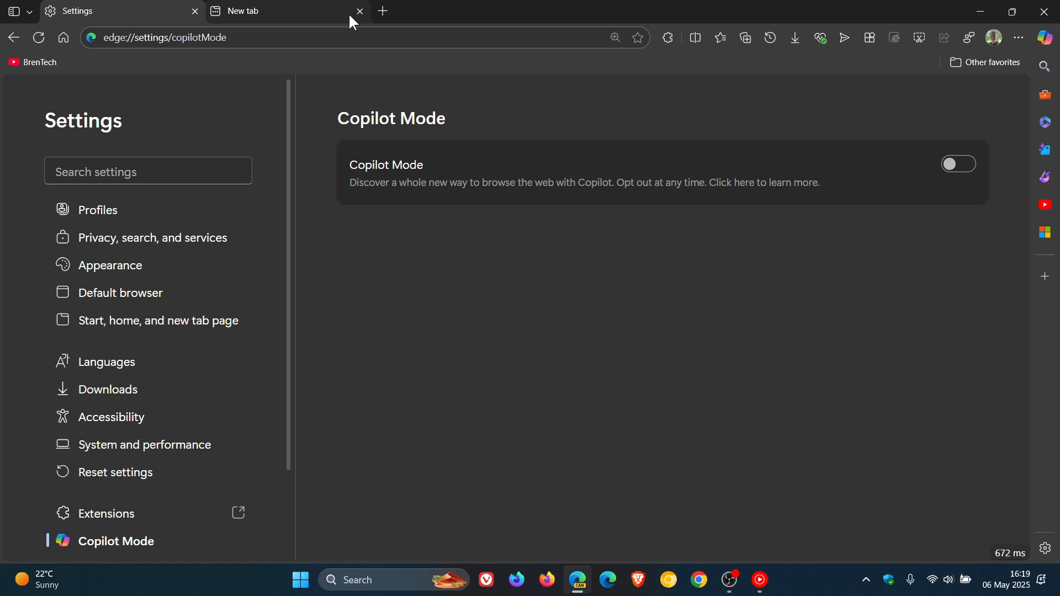